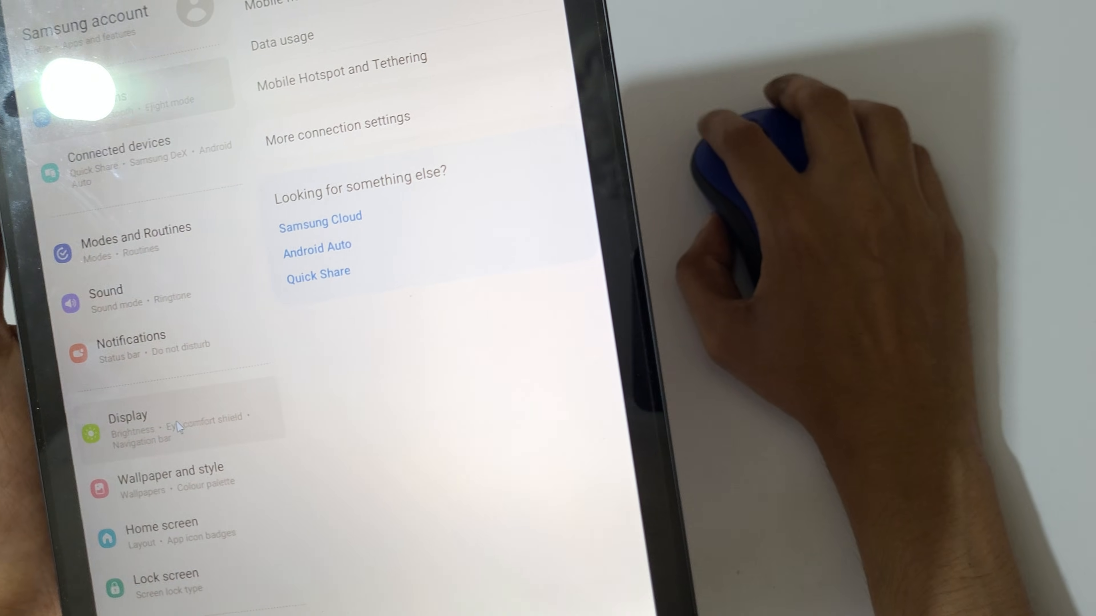
{"action": "left_click", "coordinate": [128, 426]}
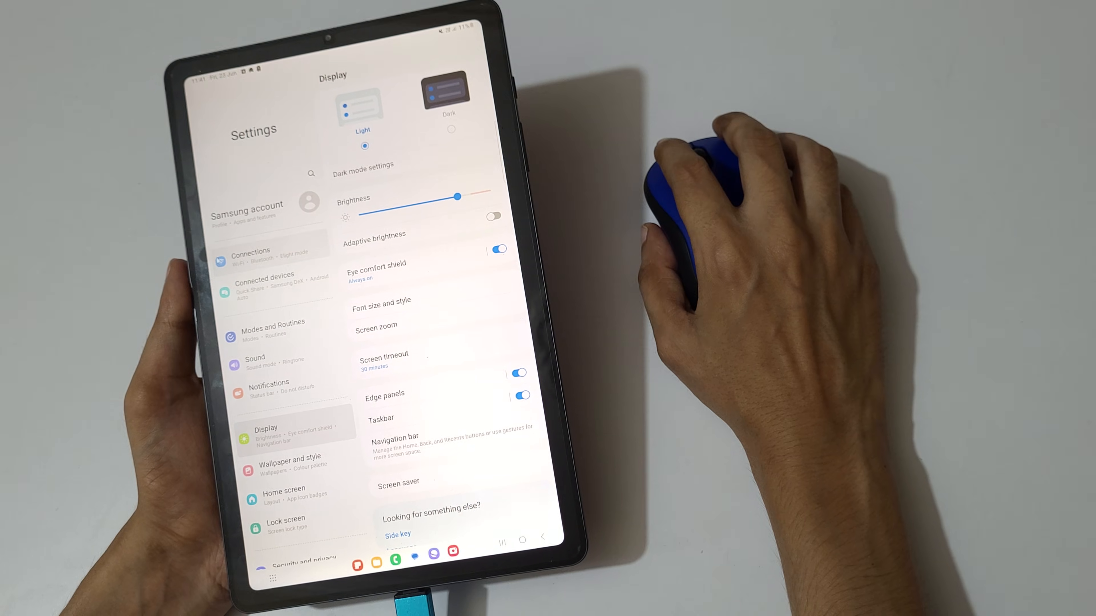
{"action": "left_click", "coordinate": [250, 255]}
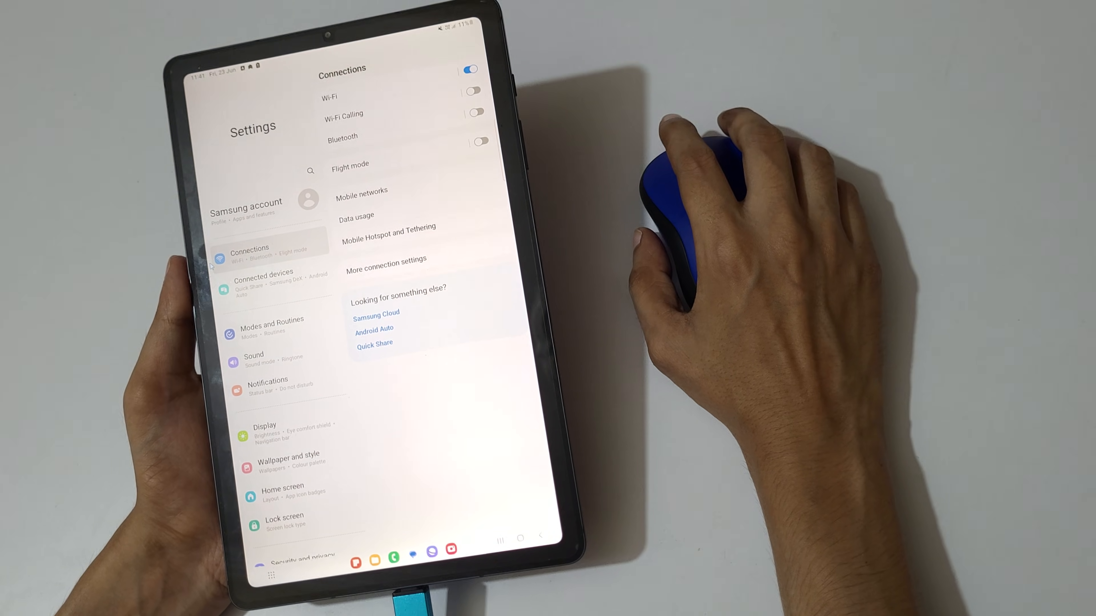